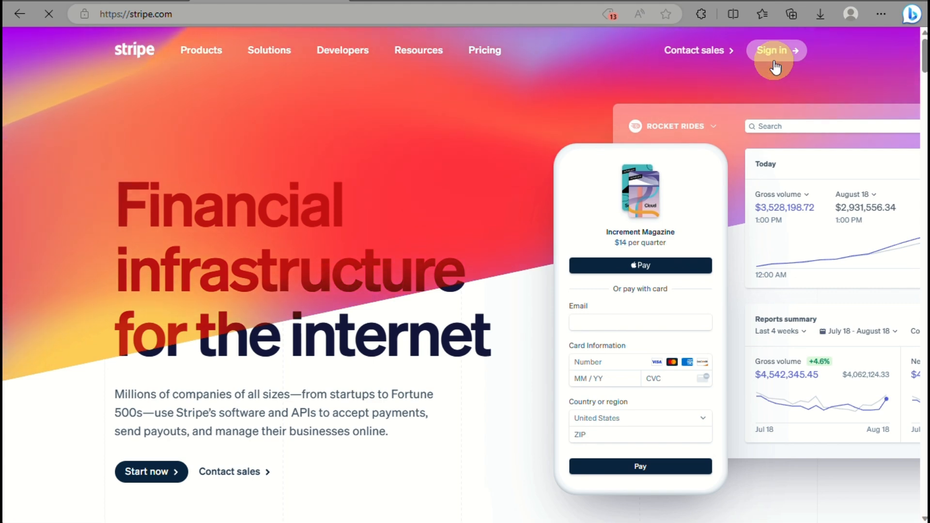
Open the Stripe dashboard sign-in page from the stripe.com homepage.
left_click(773, 50)
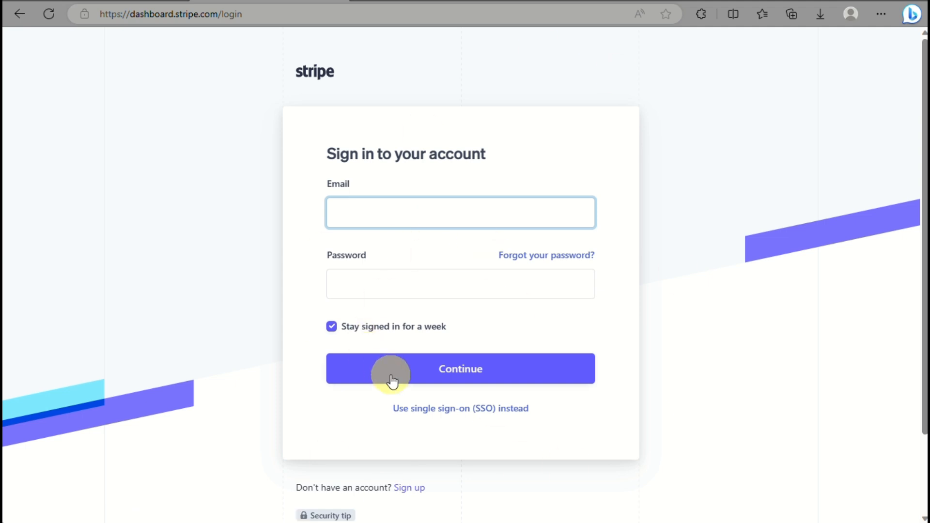
Sign in to reach the account's Home dashboard in test mode.
left_click(460, 369)
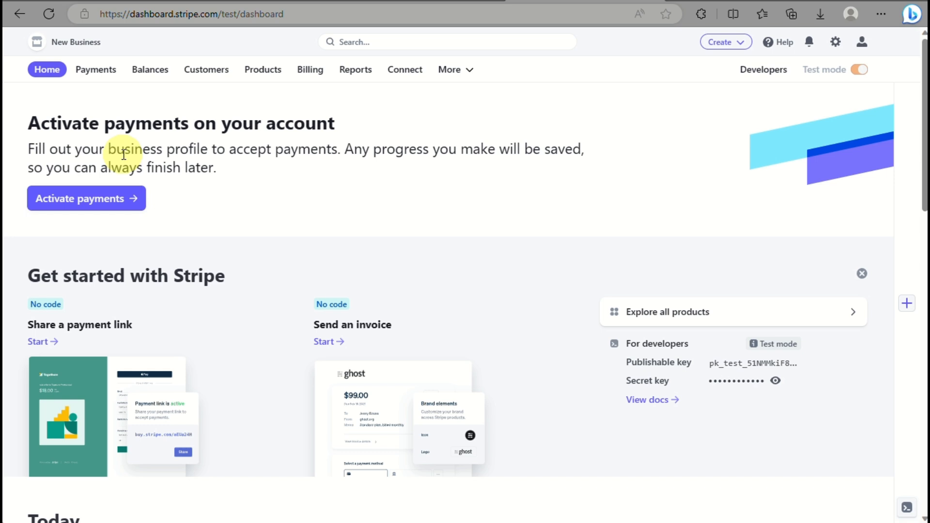
mouse_move(200, 214)
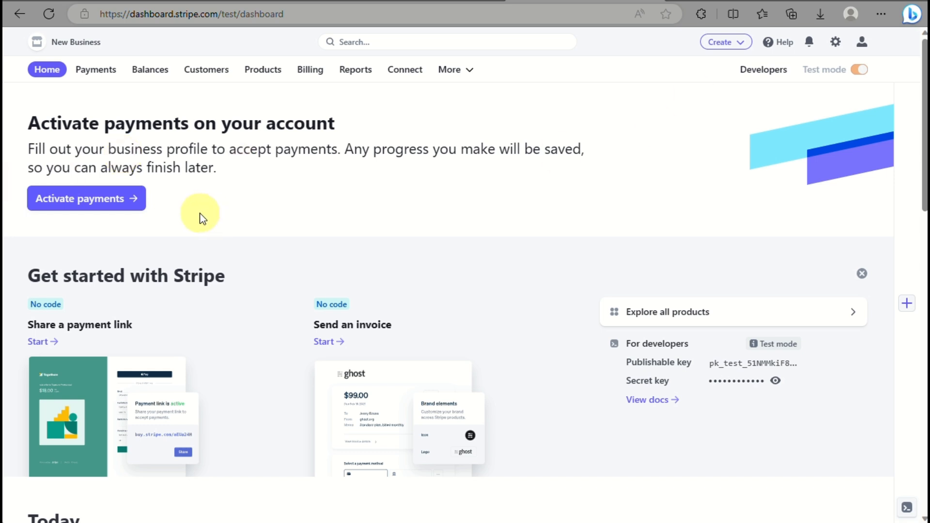
mouse_move(836, 41)
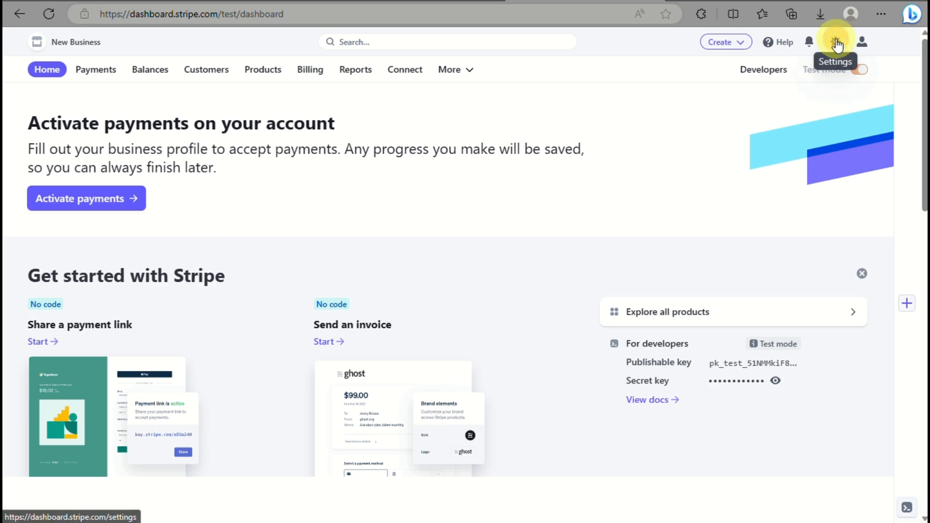
Open Settings and go to Payments > Payment methods.
left_click(836, 42)
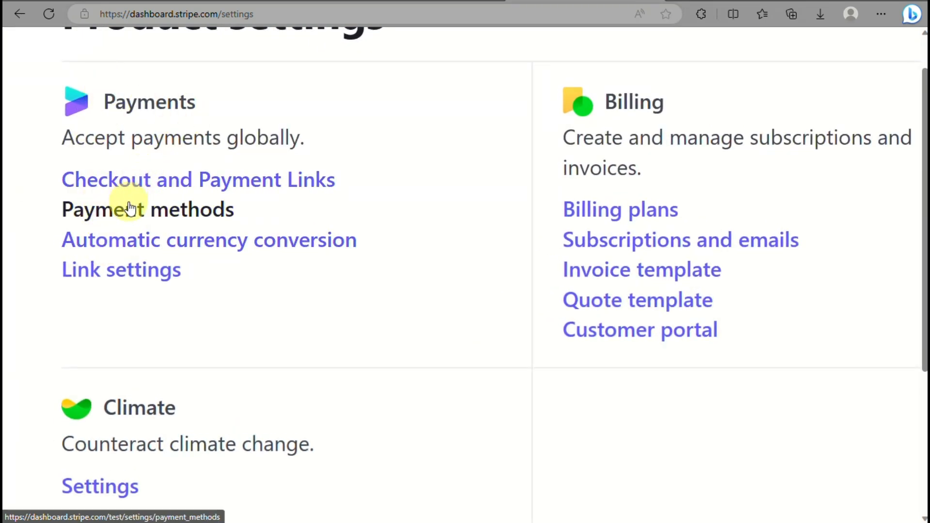
left_click(148, 209)
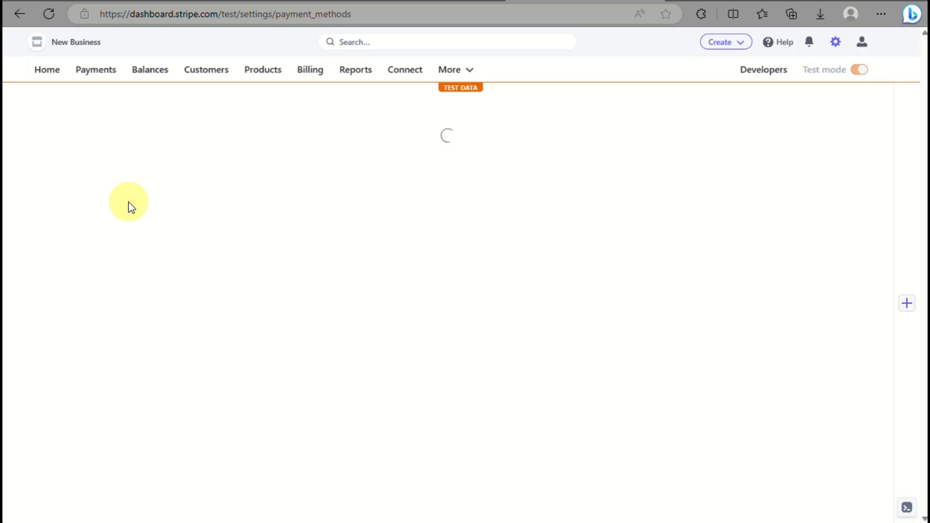
mouse_move(357, 208)
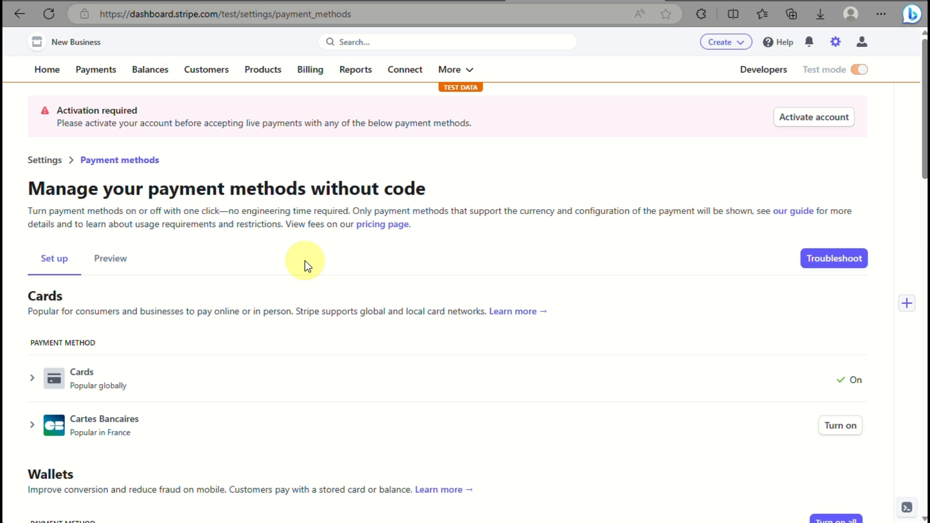
Expand the Google Pay row in the Wallets section to show its details.
scroll("down", 3)
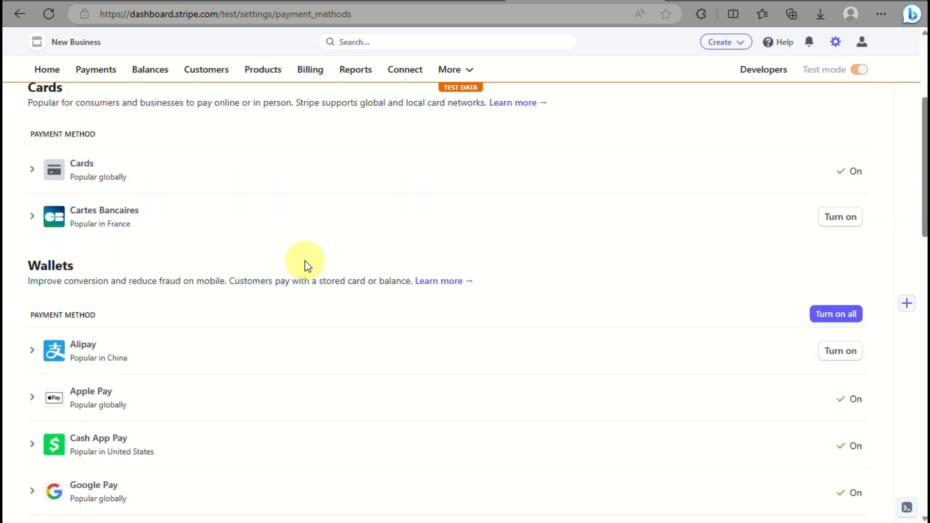
scroll("down", 3)
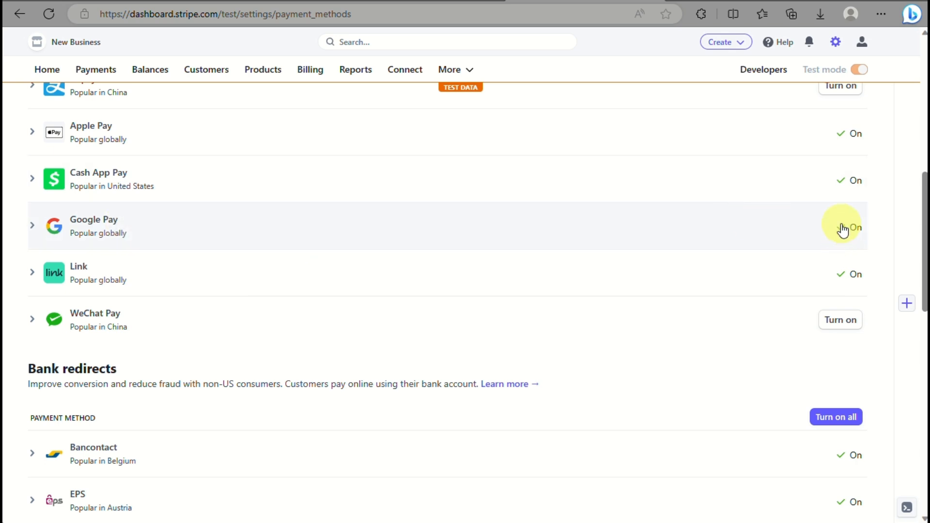
left_click(94, 225)
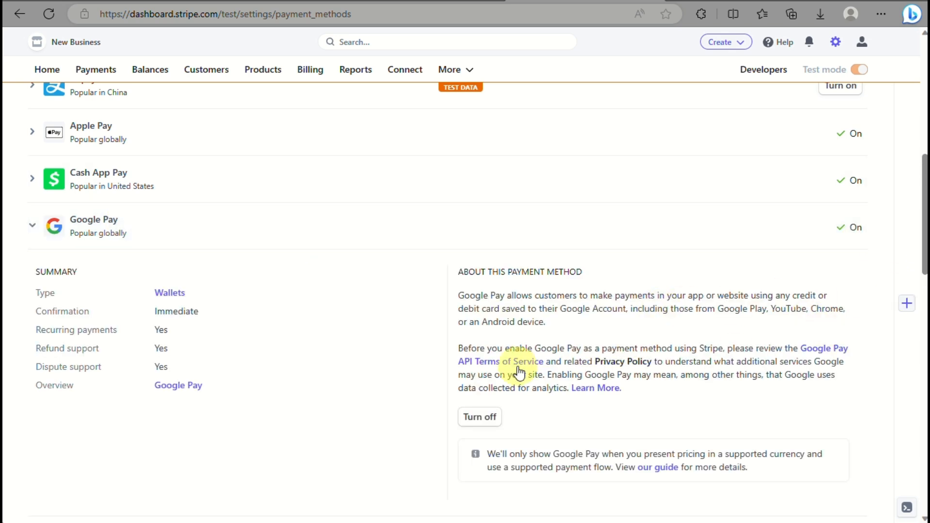
Turn off Google Pay from its expanded panel, opening the feedback form.
scroll("down", 3)
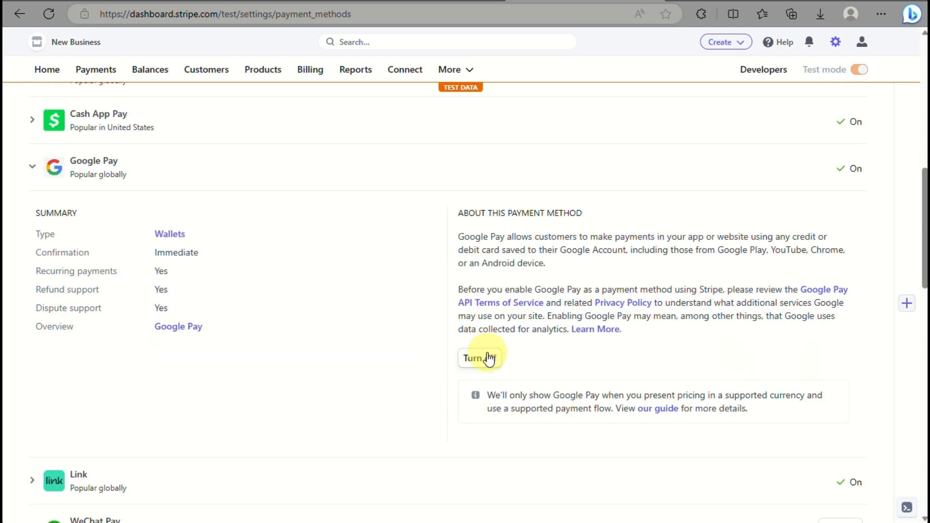
left_click(479, 357)
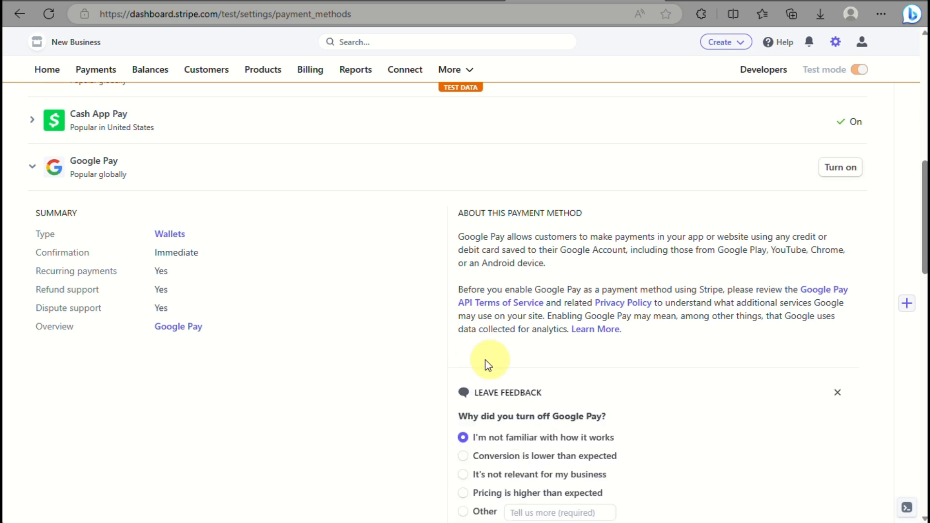